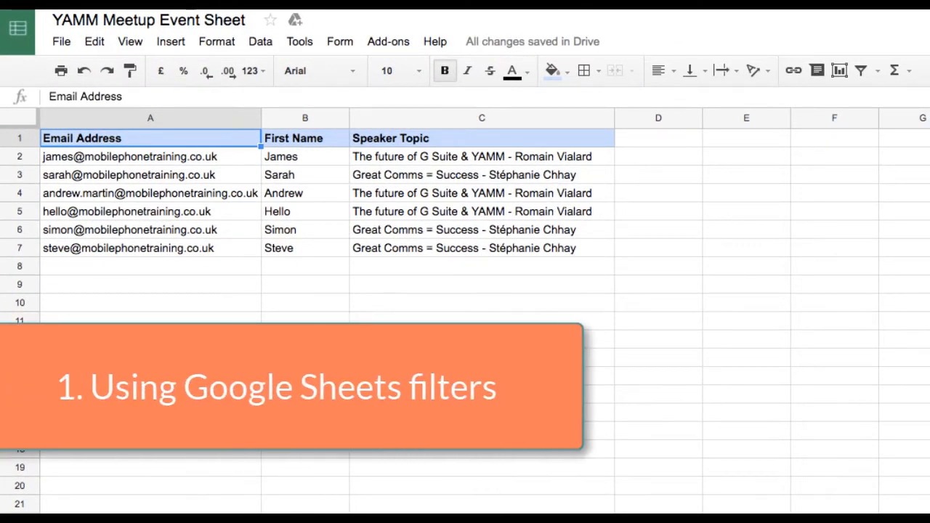
Turn on a filter and show only Speaker Topic 'Great Comms = Success' rows.
click(260, 41)
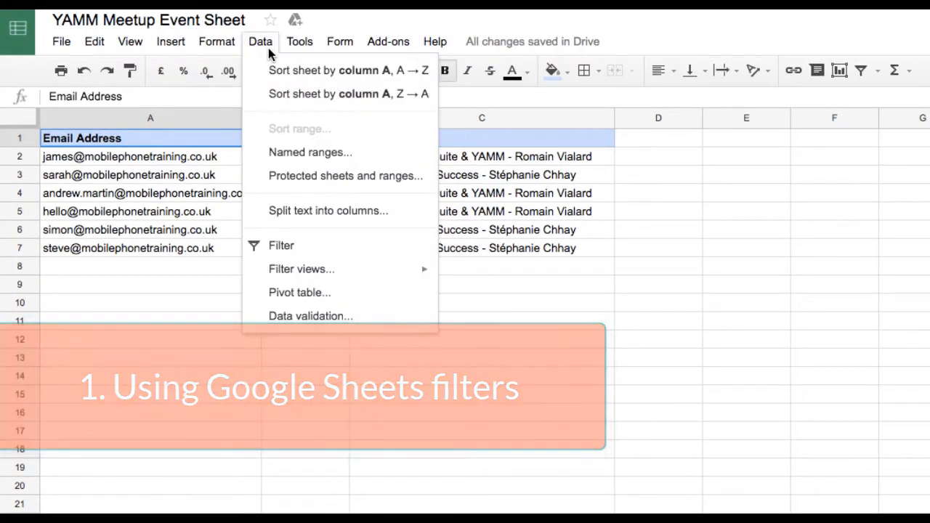
click(281, 245)
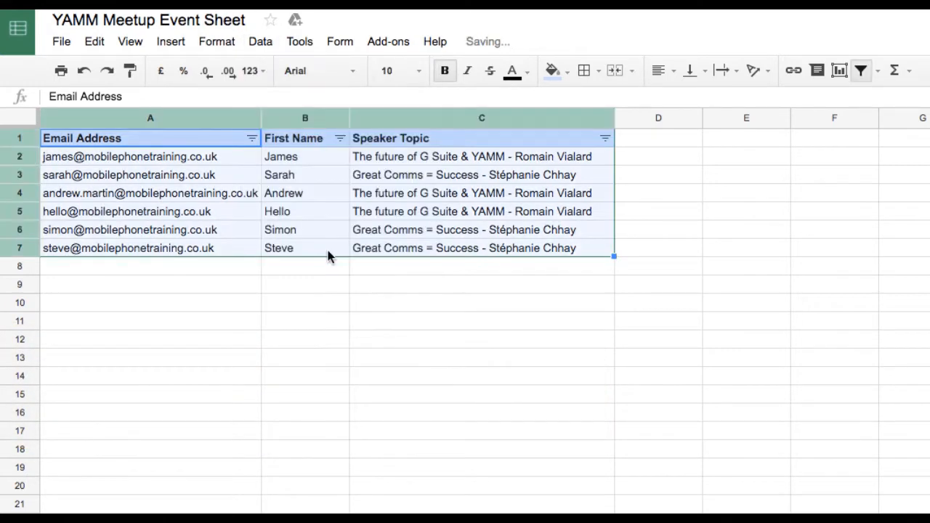
click(303, 229)
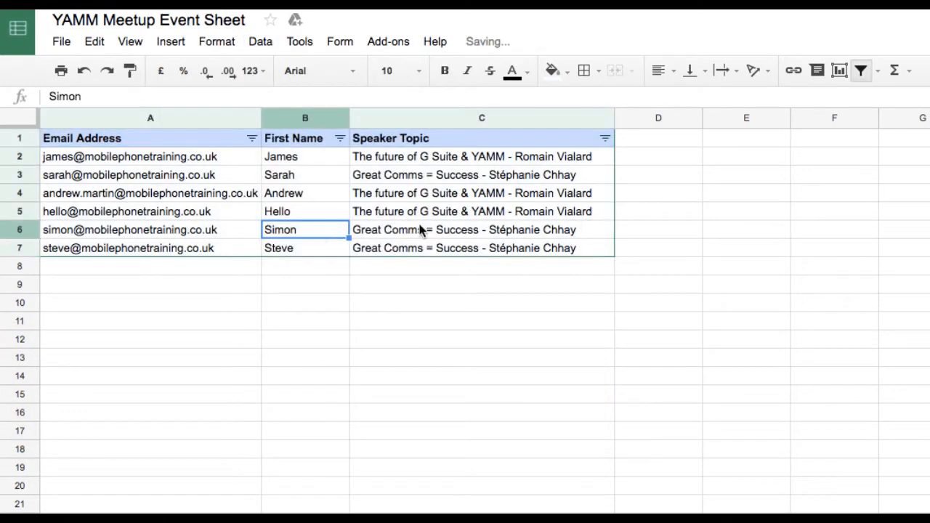
click(604, 138)
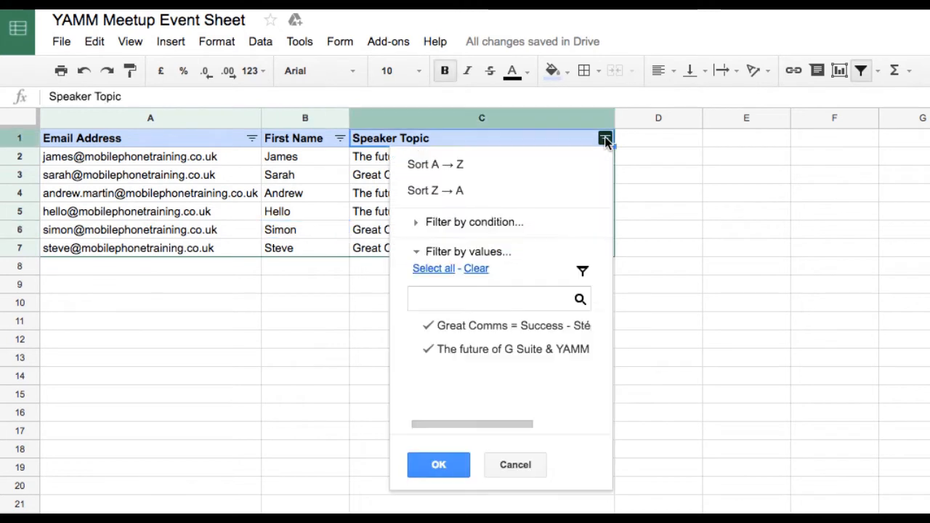
mouse_move(526, 330)
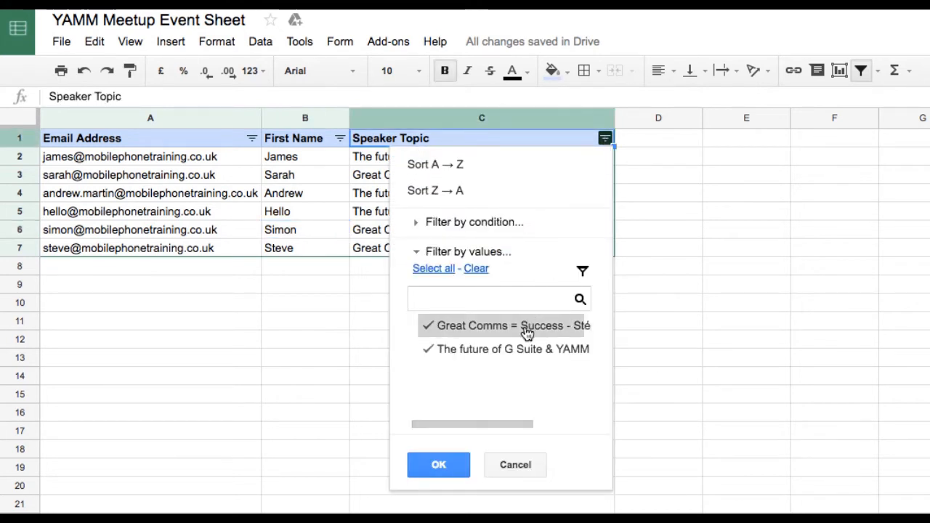
click(428, 326)
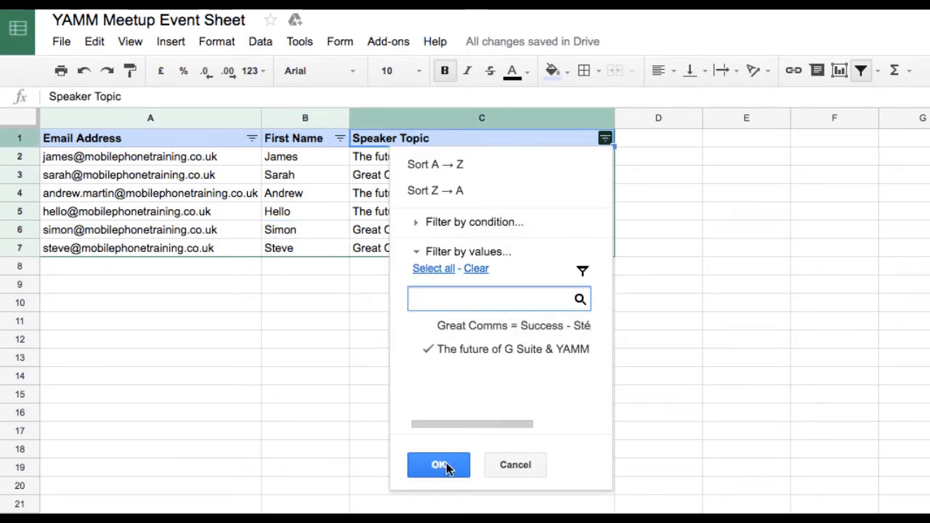
click(428, 326)
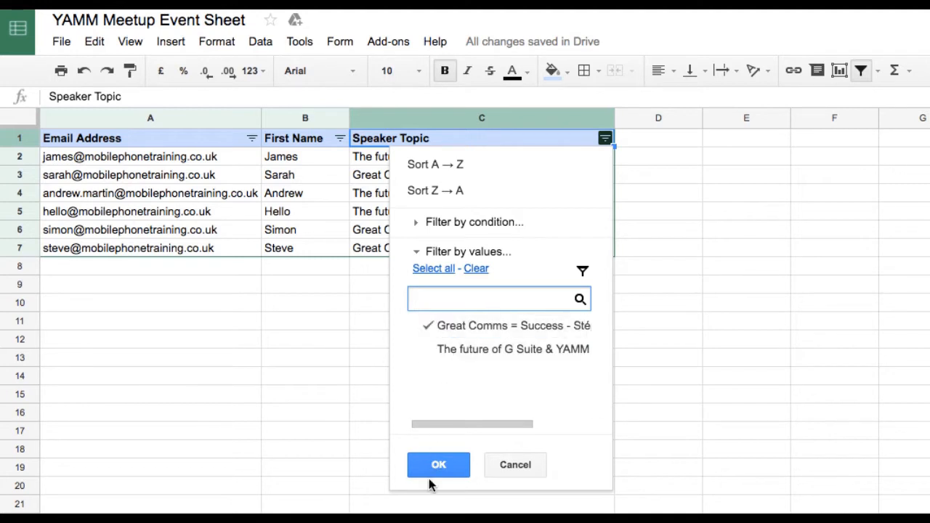
click(438, 465)
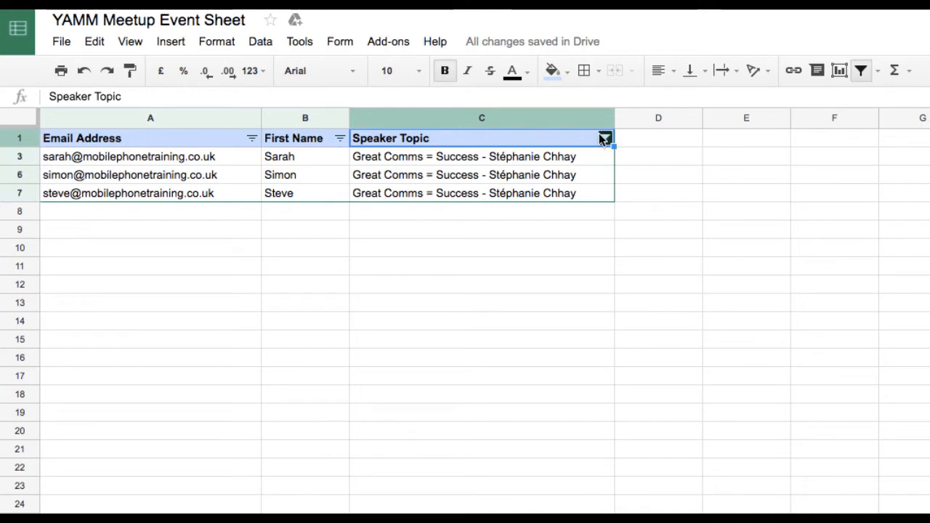
Send the YAMM Meetup template emails to the filtered Great Comms rows.
click(388, 41)
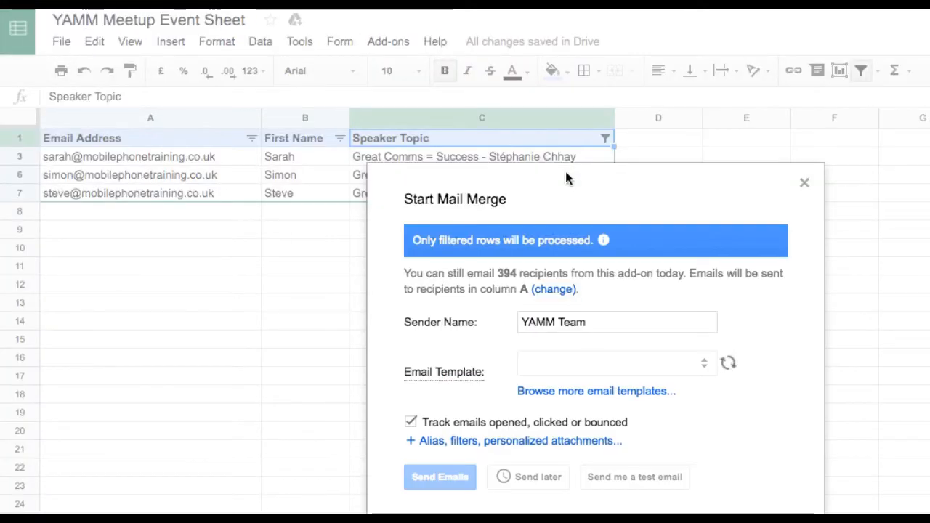
click(616, 362)
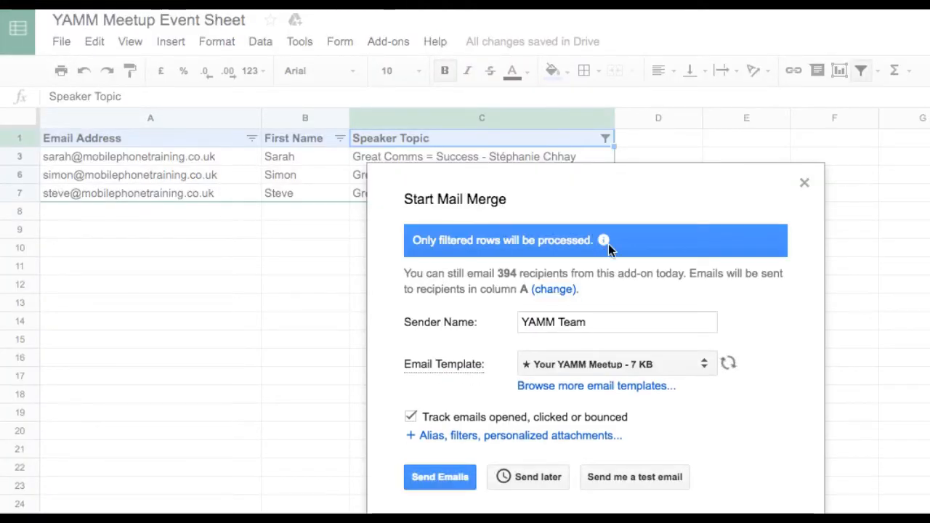
click(439, 477)
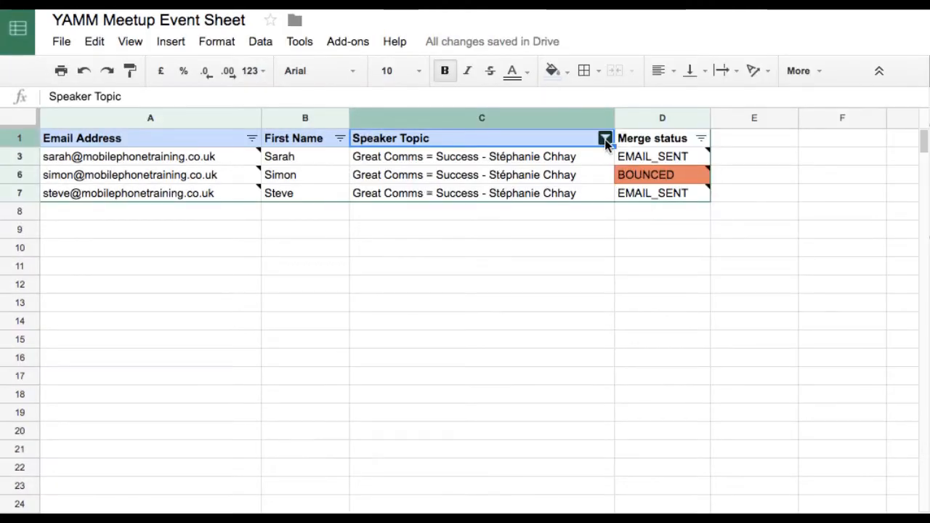
Re-include the G Suite talk in the Speaker Topic filter to show all topics.
click(603, 138)
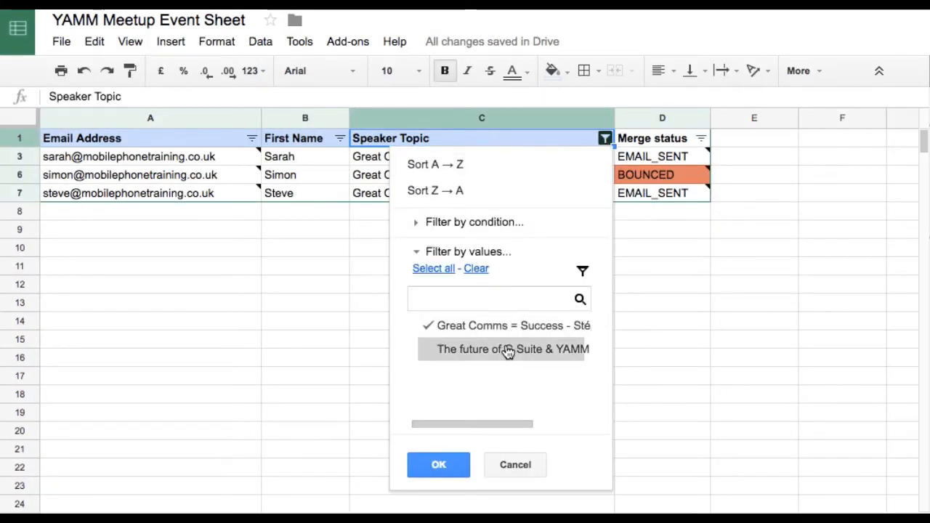
click(428, 349)
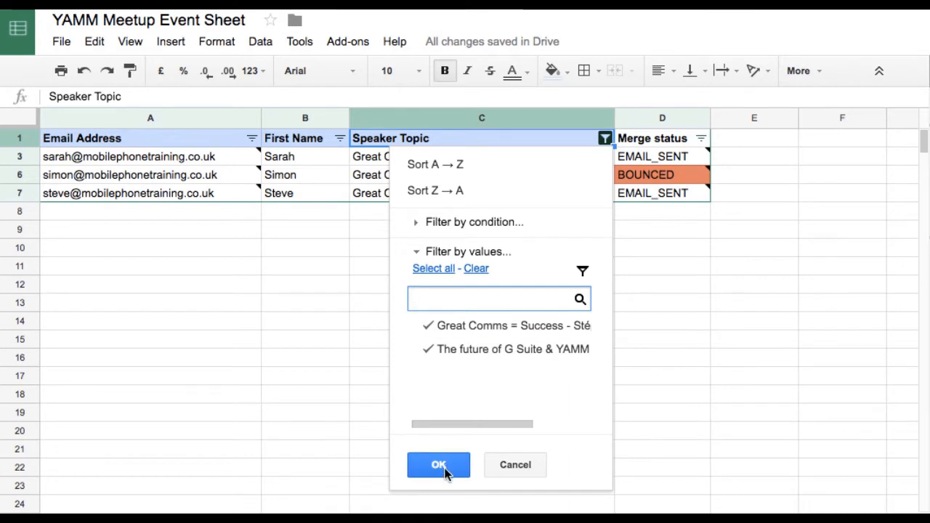
click(438, 465)
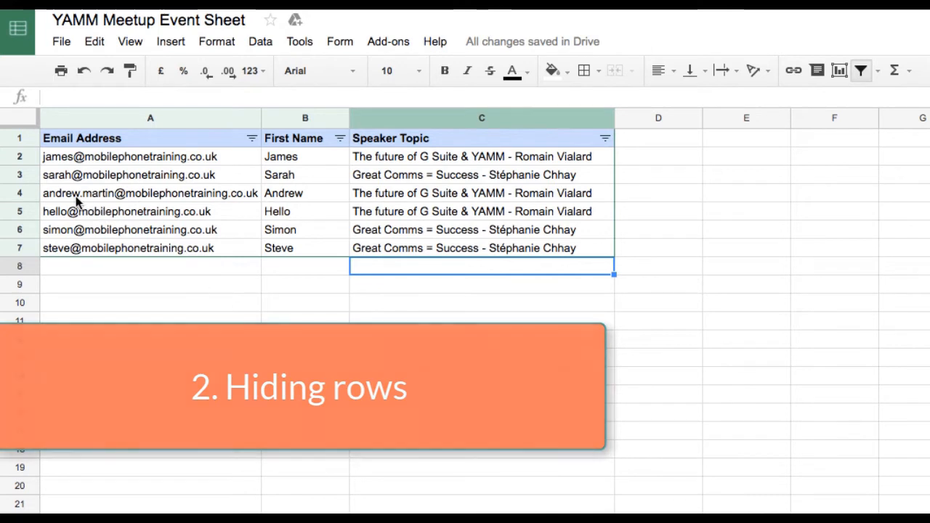
Hide row 2 from the event sheet.
click(20, 156)
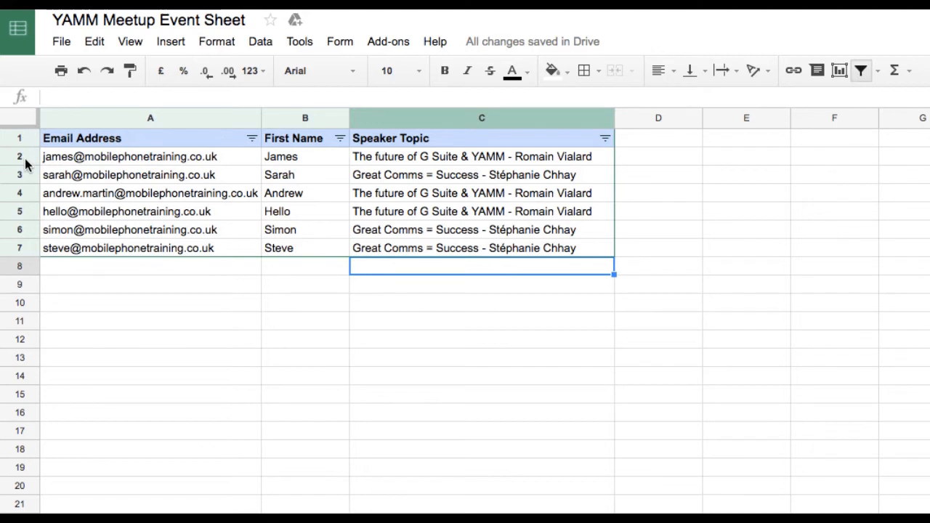
right_click(20, 157)
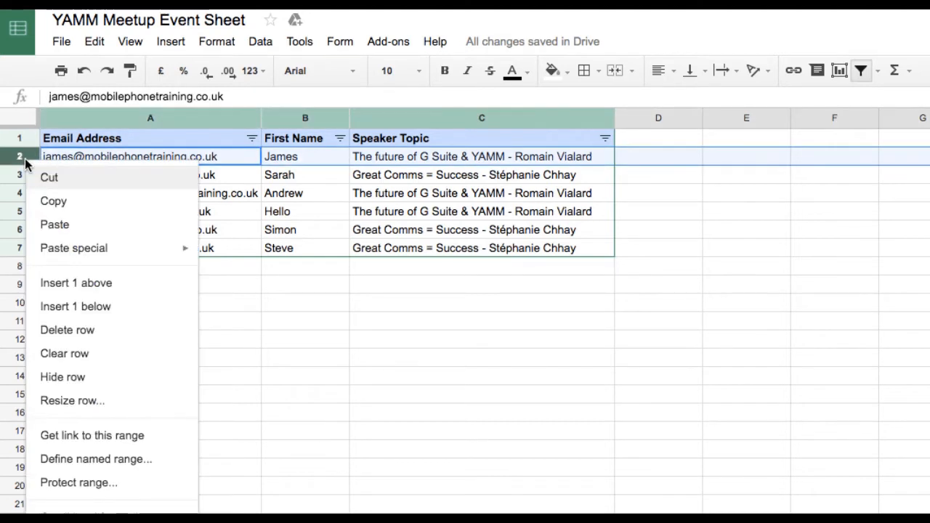
mouse_move(121, 385)
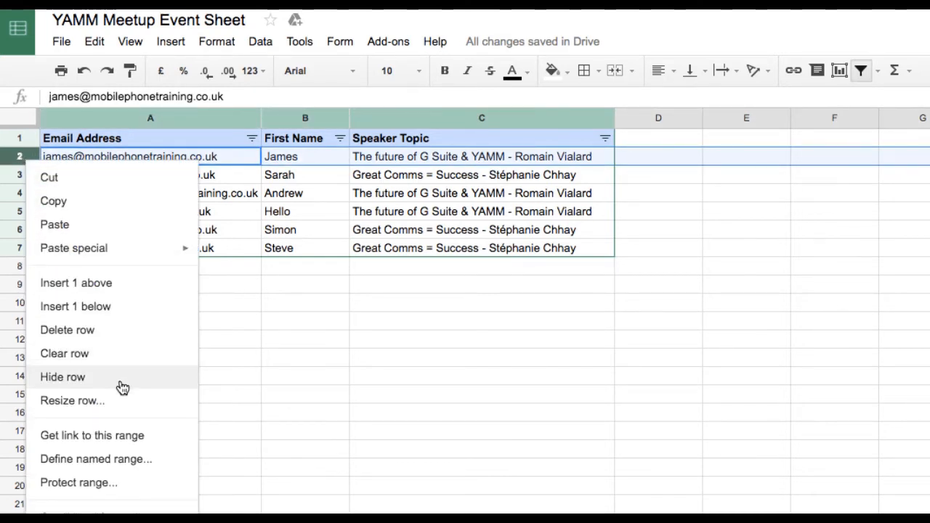
click(63, 377)
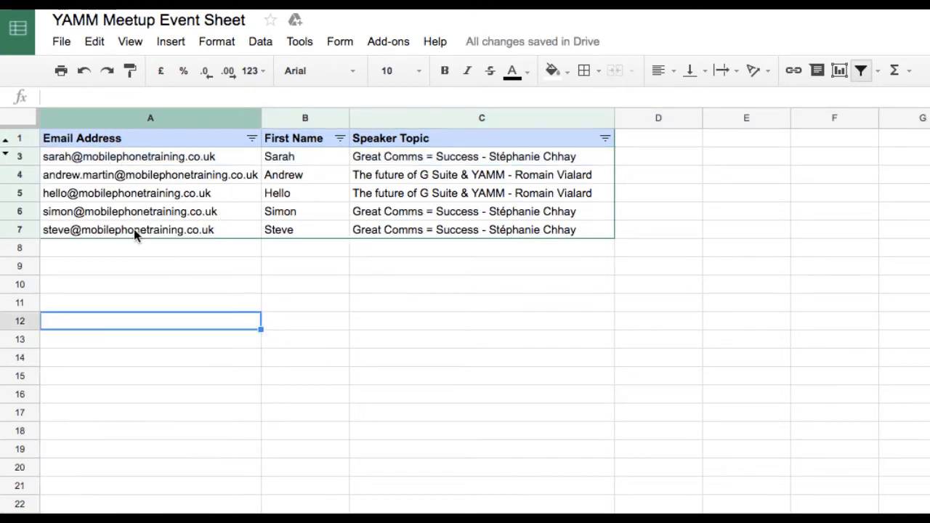
Hide rows 4 and 5, then switch off the filter.
click(145, 174)
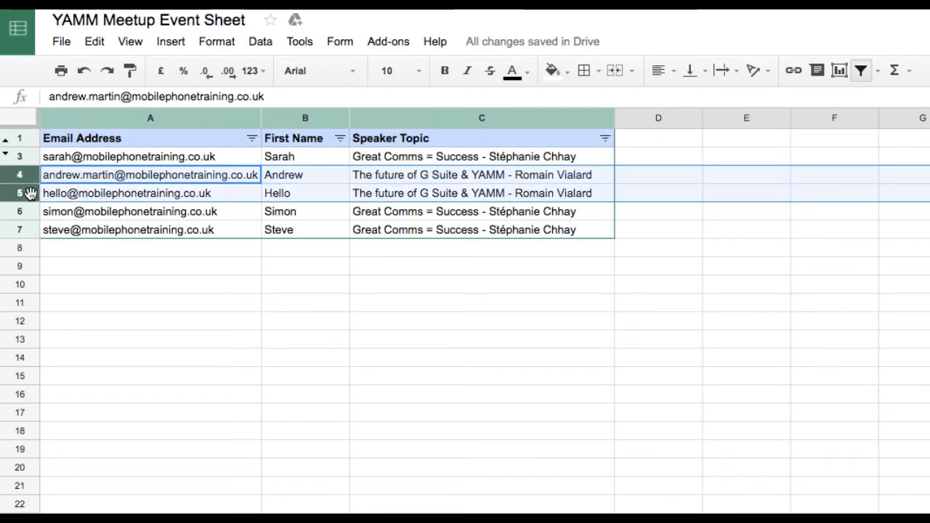
right_click(29, 192)
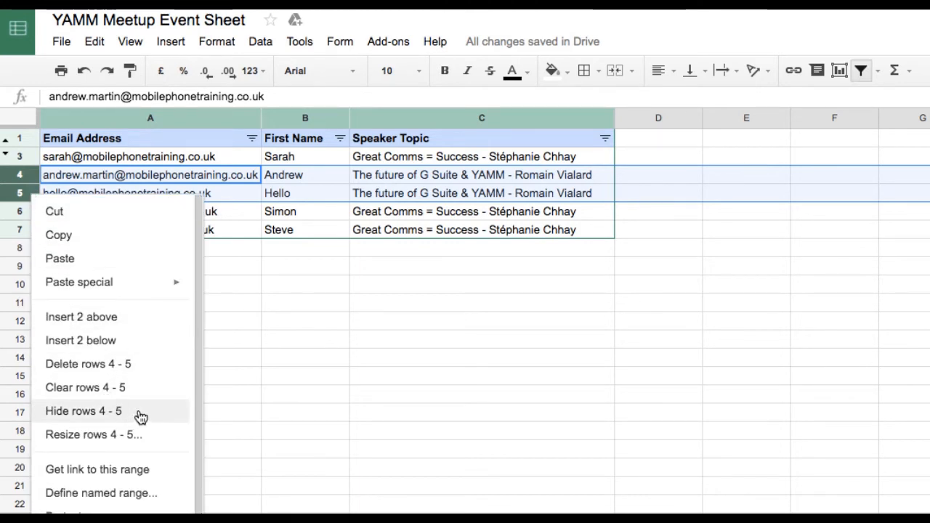
click(87, 364)
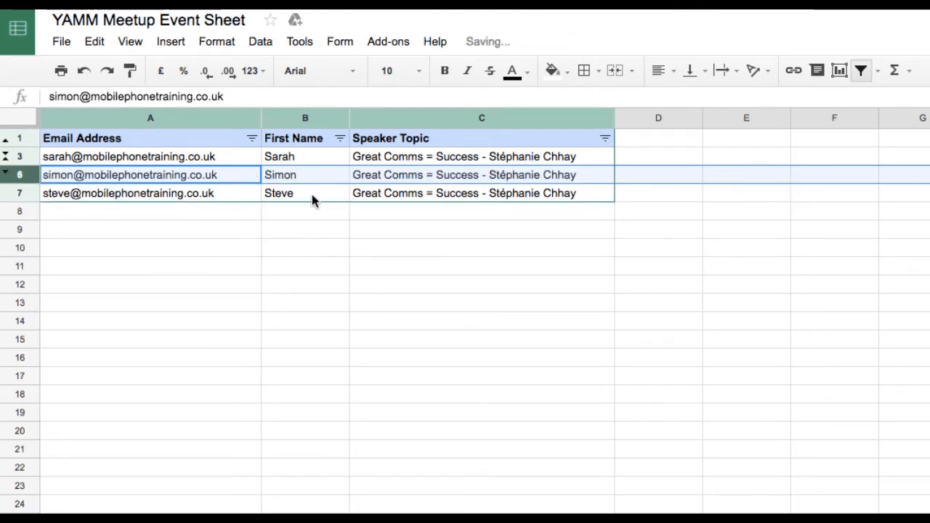
click(305, 193)
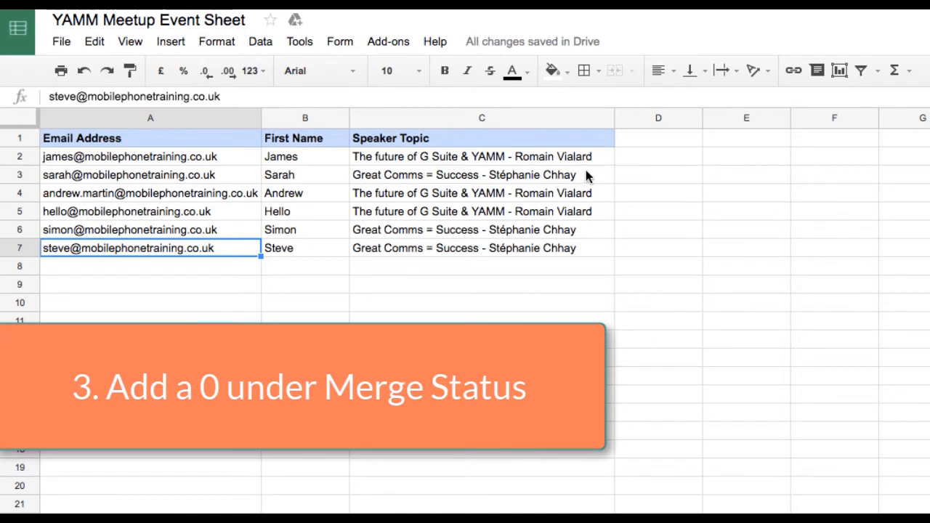
Add a 'Merge status' header in D1 and enter 0 for James, Andrew and Hello.
text(M)
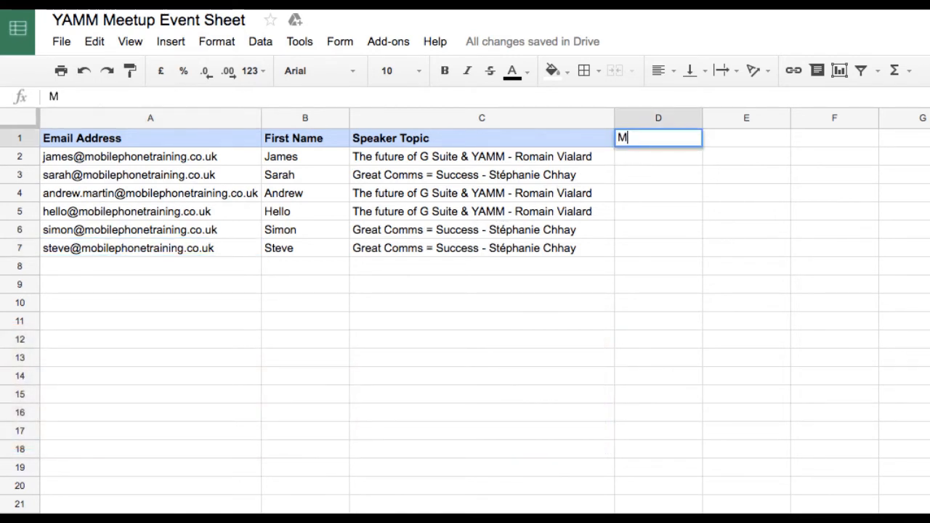
text(erge status)
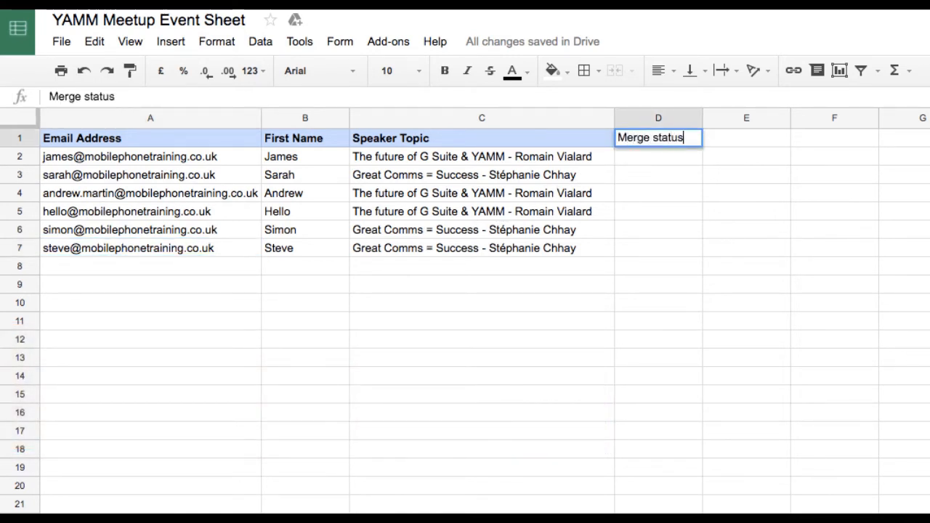
key(Enter)
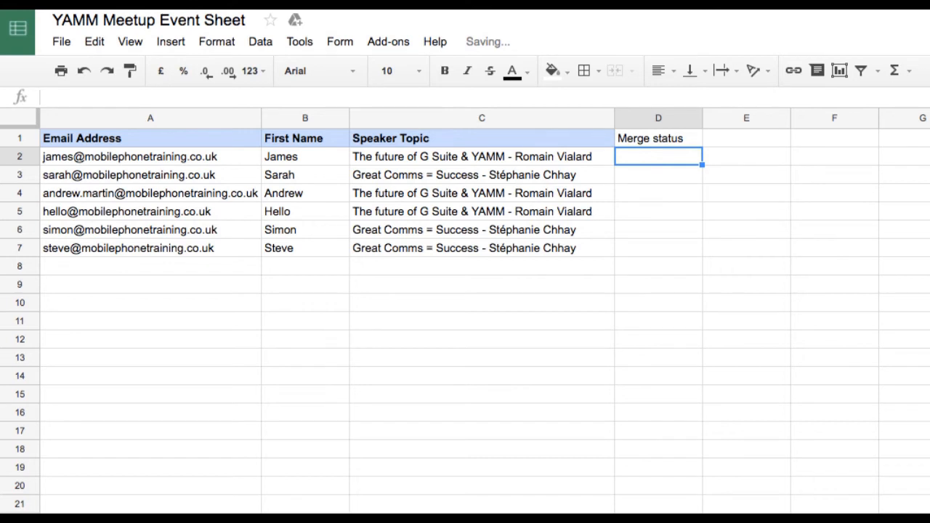
text(0)
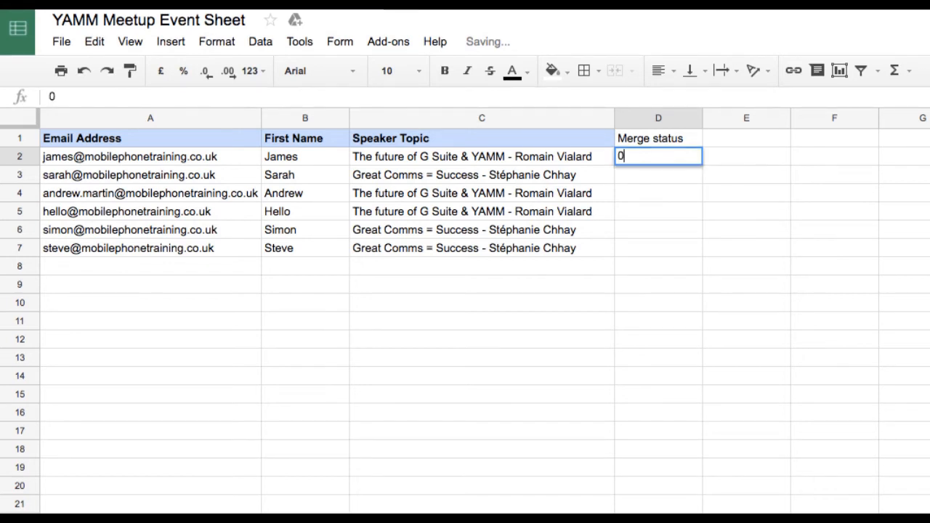
click(657, 194)
text(0)
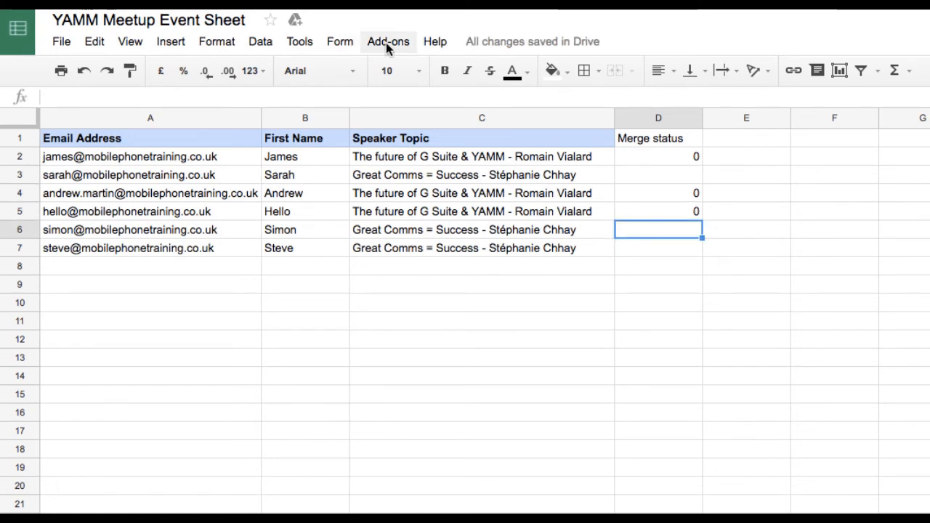
Run Yet Another Mail Merge to email the visible rows and dismiss the confirmation.
click(387, 42)
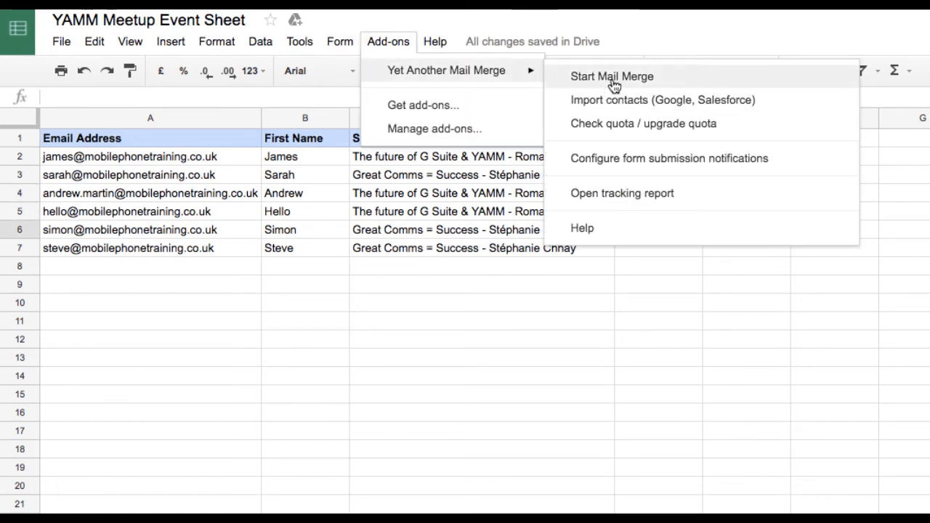
click(615, 76)
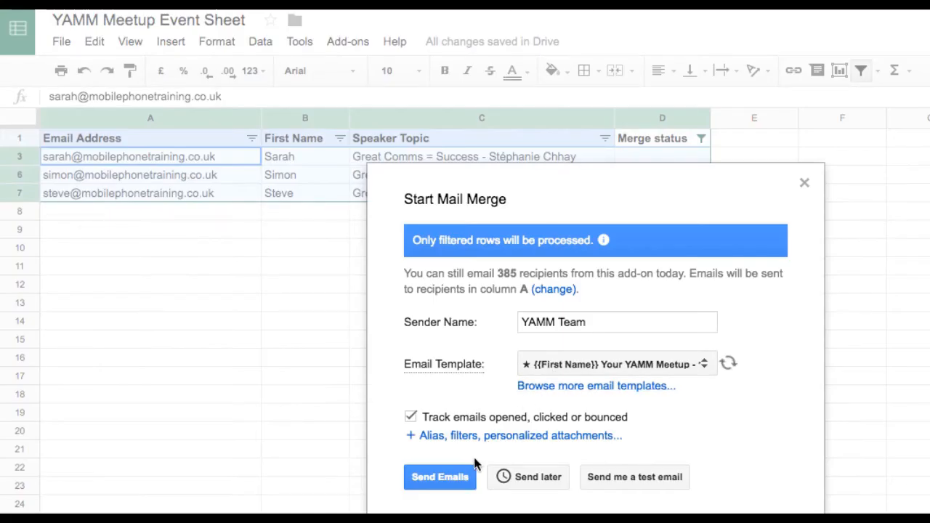
click(439, 477)
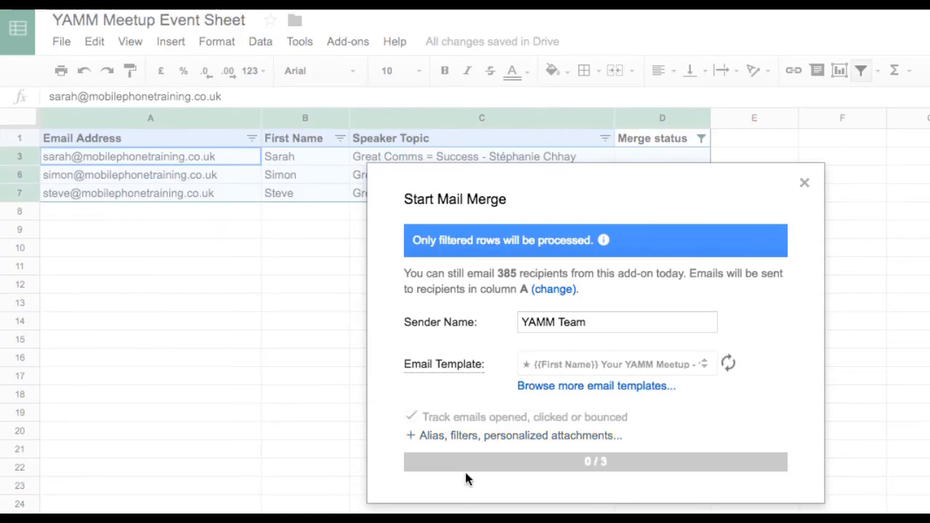
click(596, 461)
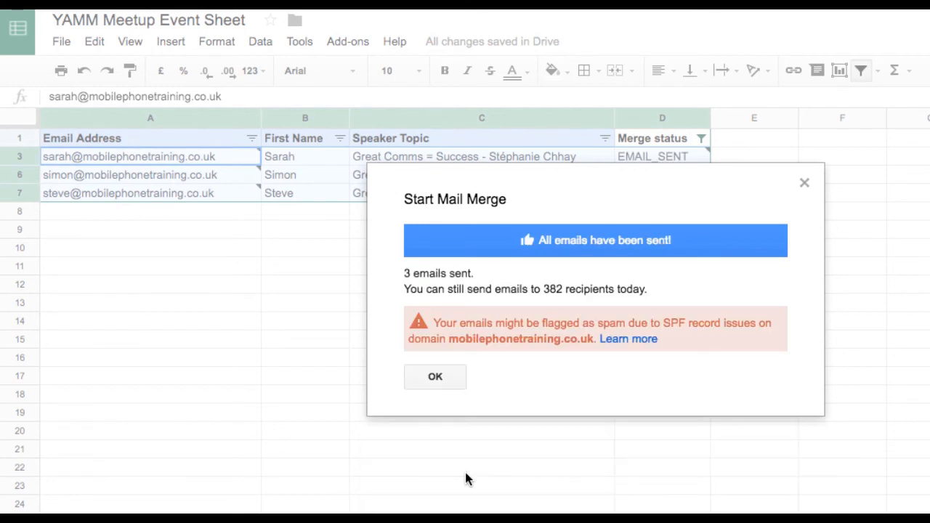
click(435, 377)
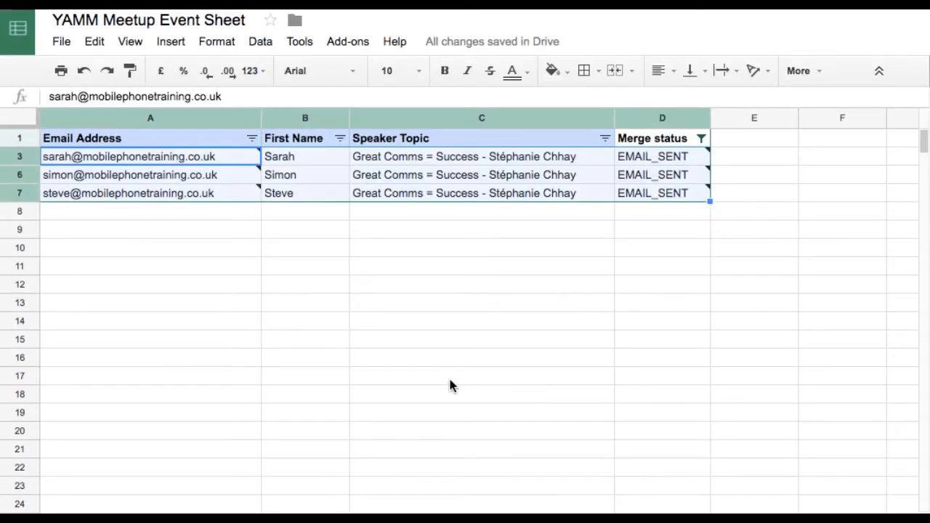
Include 0 values in the Merge status filter to show all six rows.
click(701, 138)
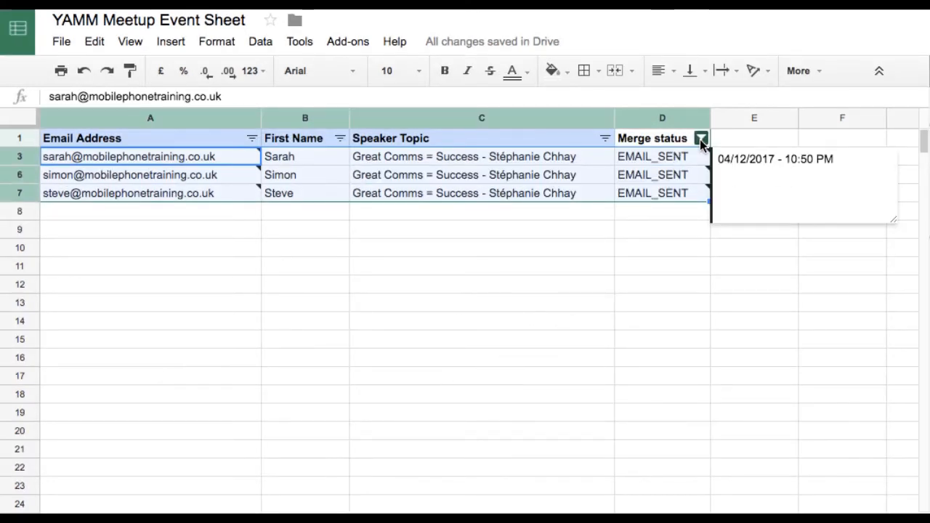
click(701, 138)
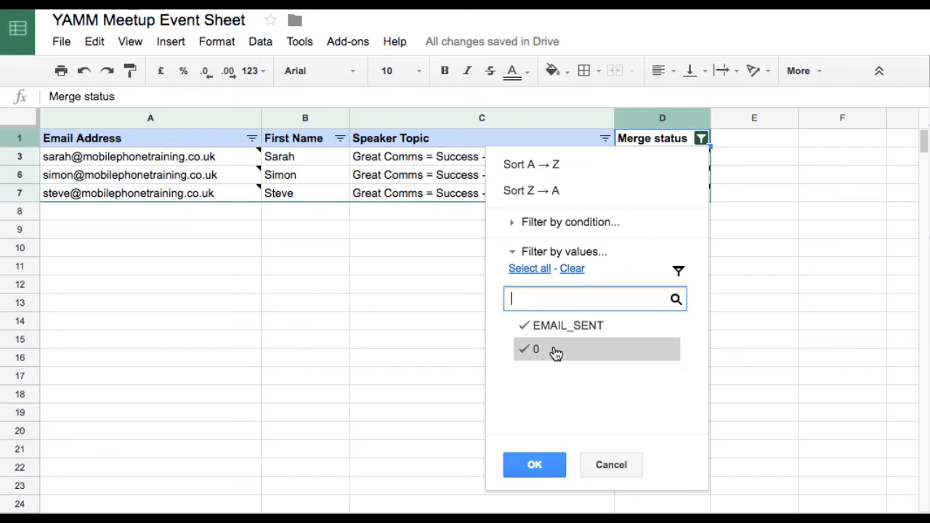
click(533, 464)
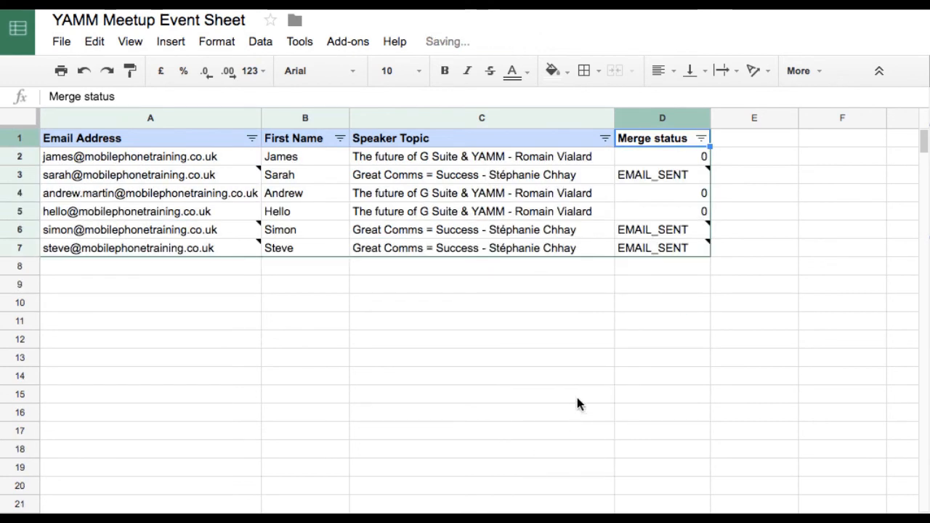